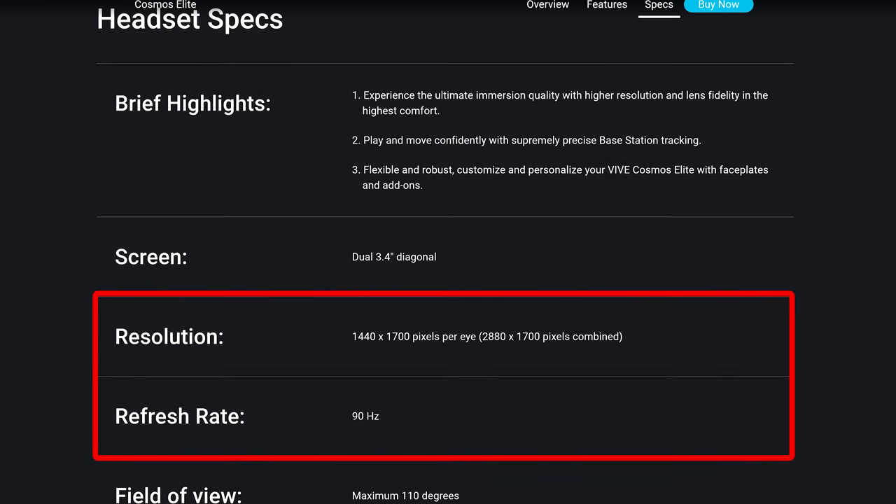
- Show the complete recommended GPU list from the Graphics entry of the Minimum Computer Specs
scroll(down, 3)
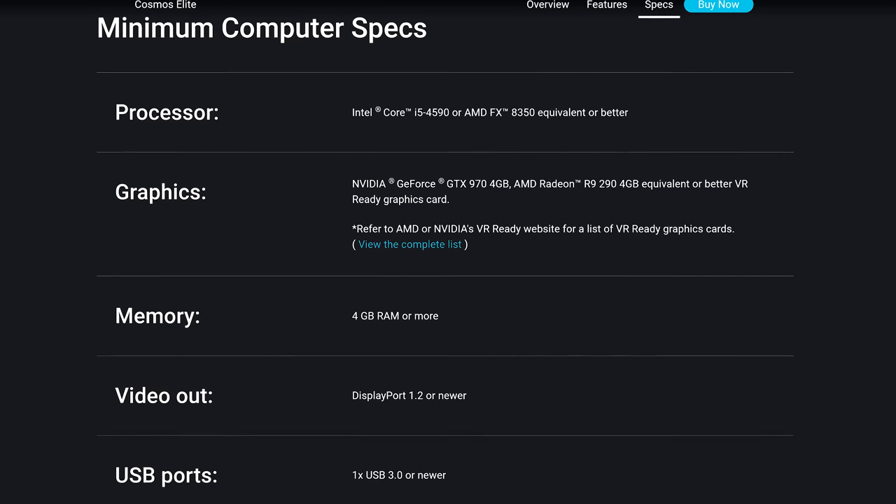
click(408, 244)
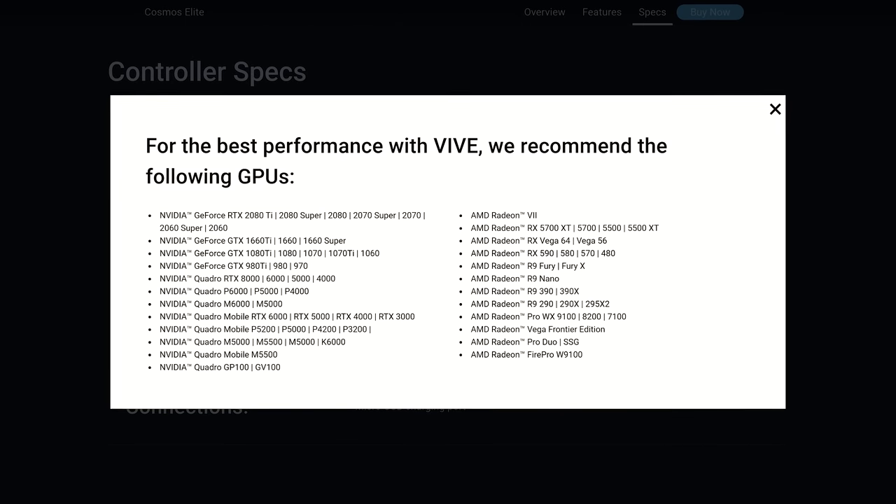